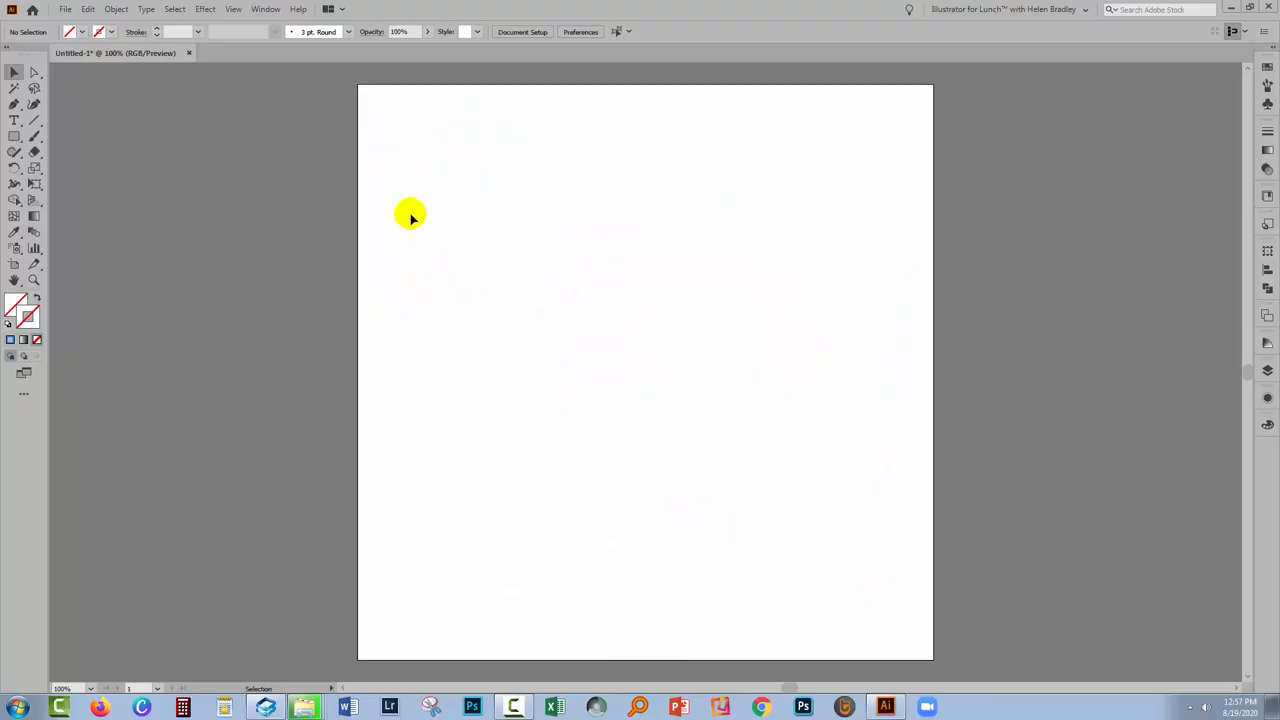
mouse_move(240, 56)
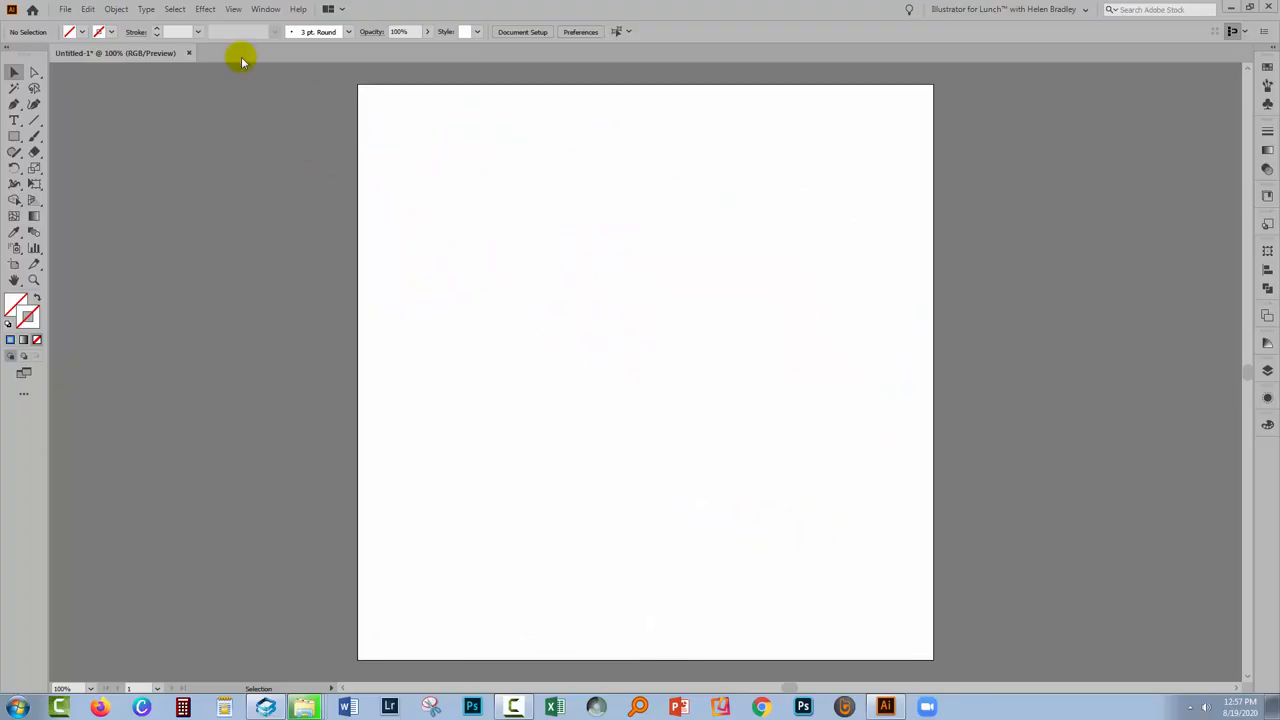
Start File > Place to bring an external texture image into the document
click(64, 8)
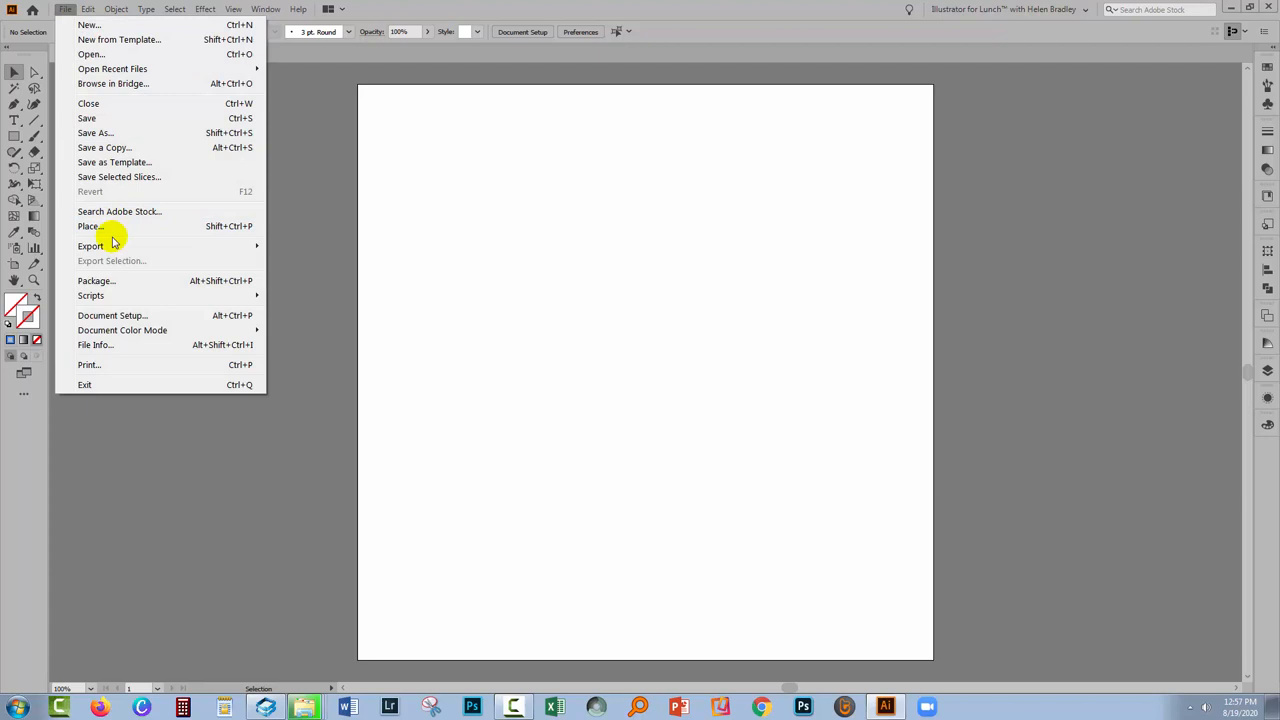
click(88, 226)
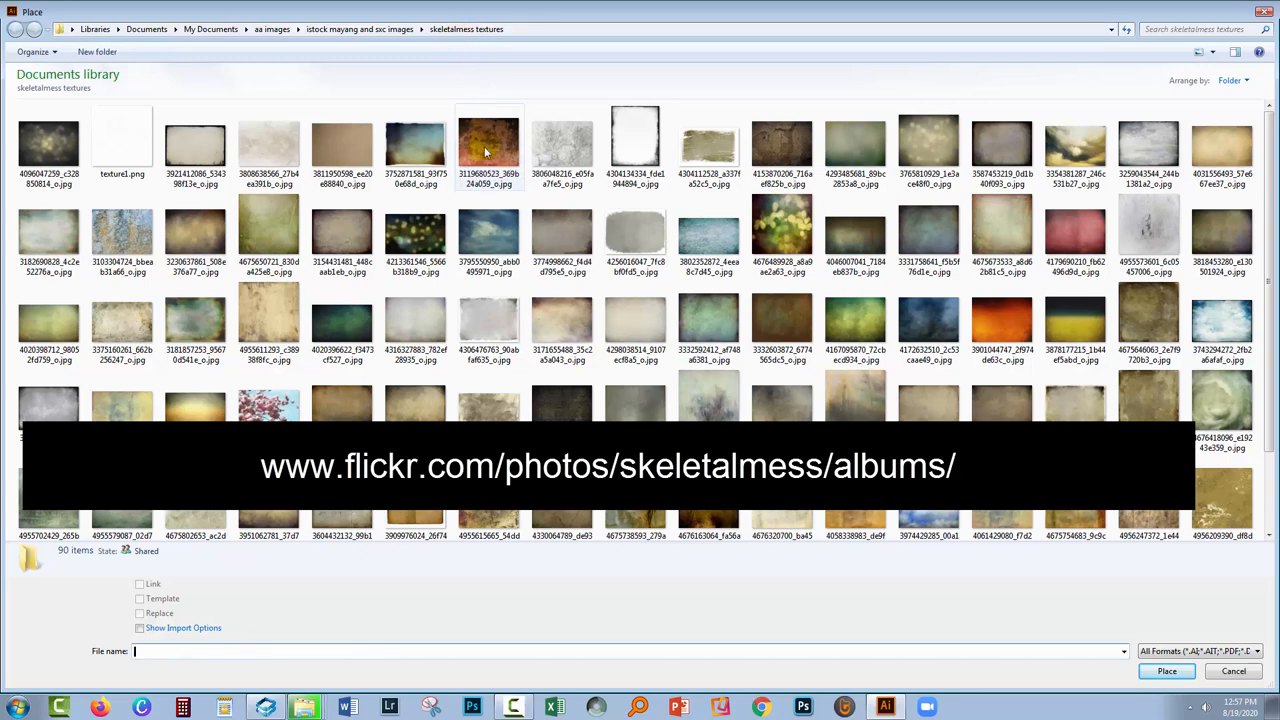
mouse_move(488, 150)
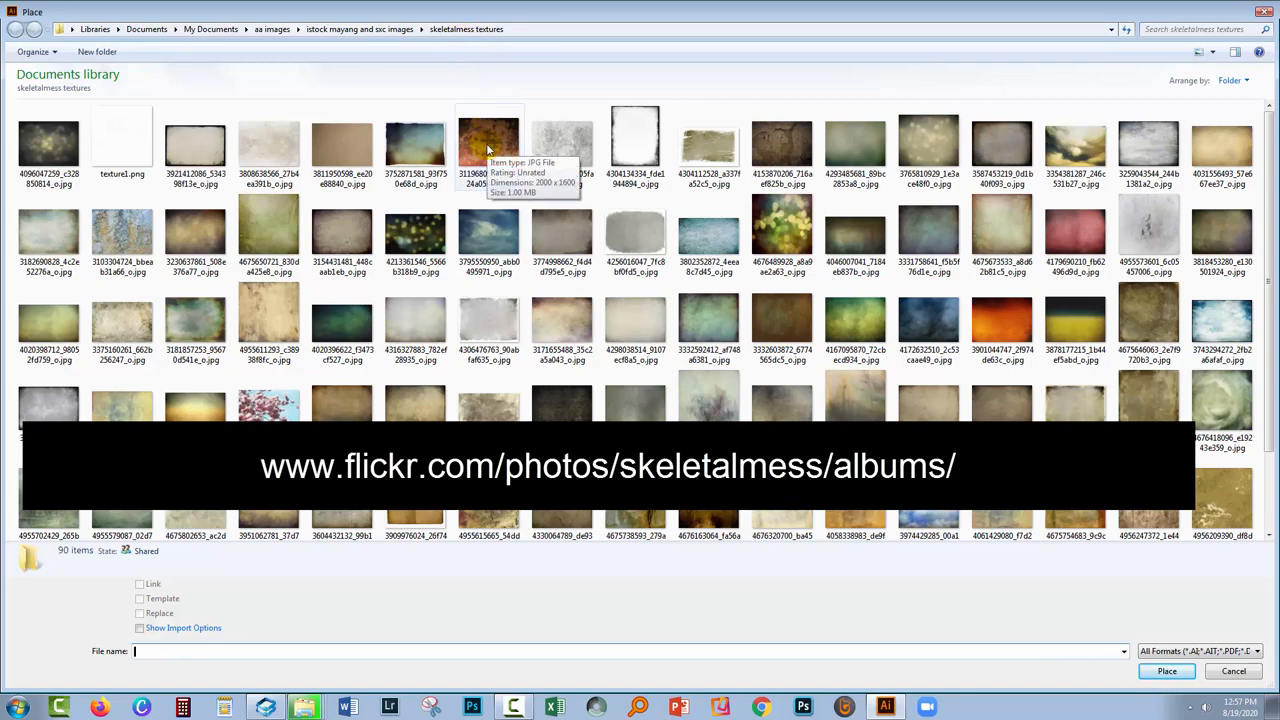
Place the chosen orange-brown grunge texture photo onto the artboard
click(488, 144)
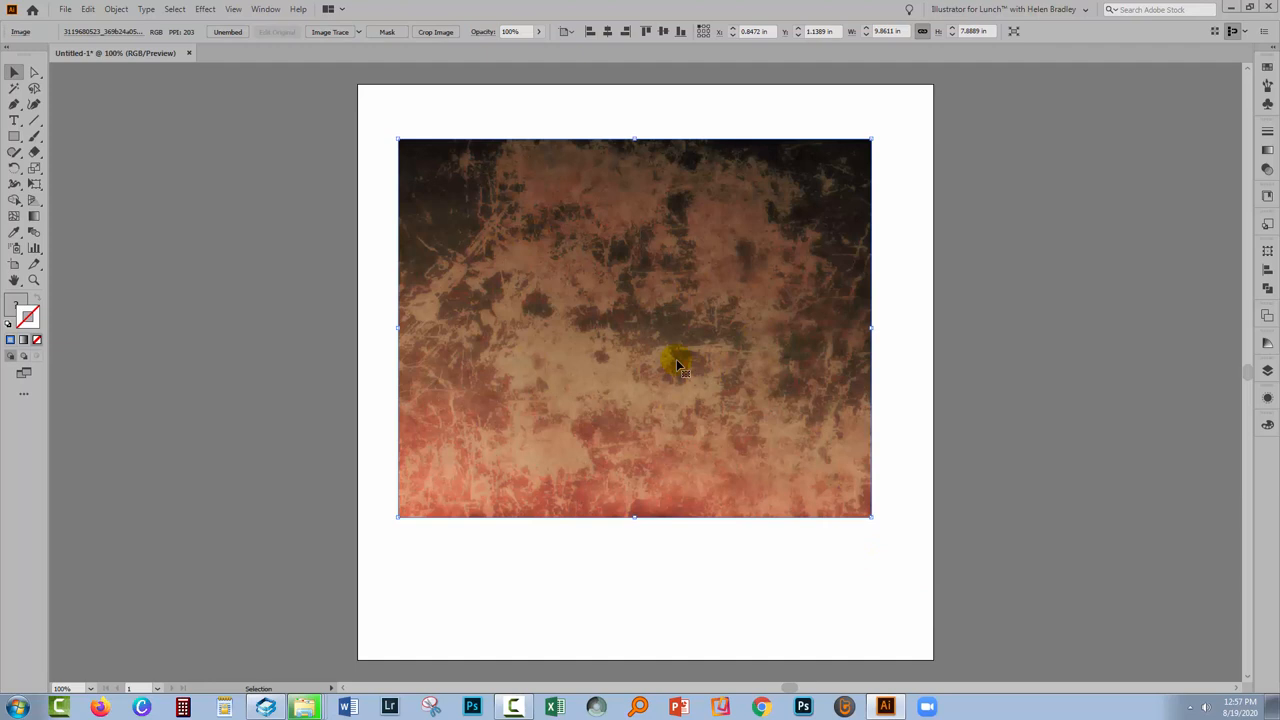
mouse_move(696, 378)
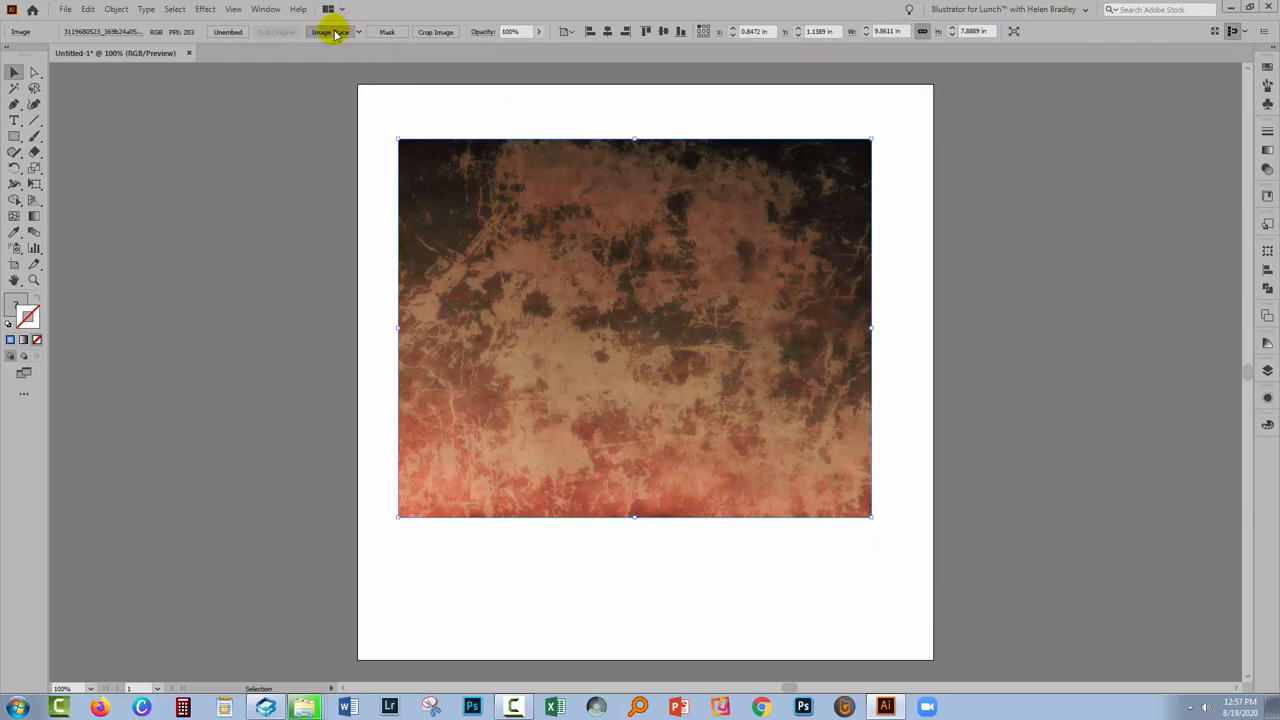
Image-trace the placed texture, accepting the large-image warning
click(330, 32)
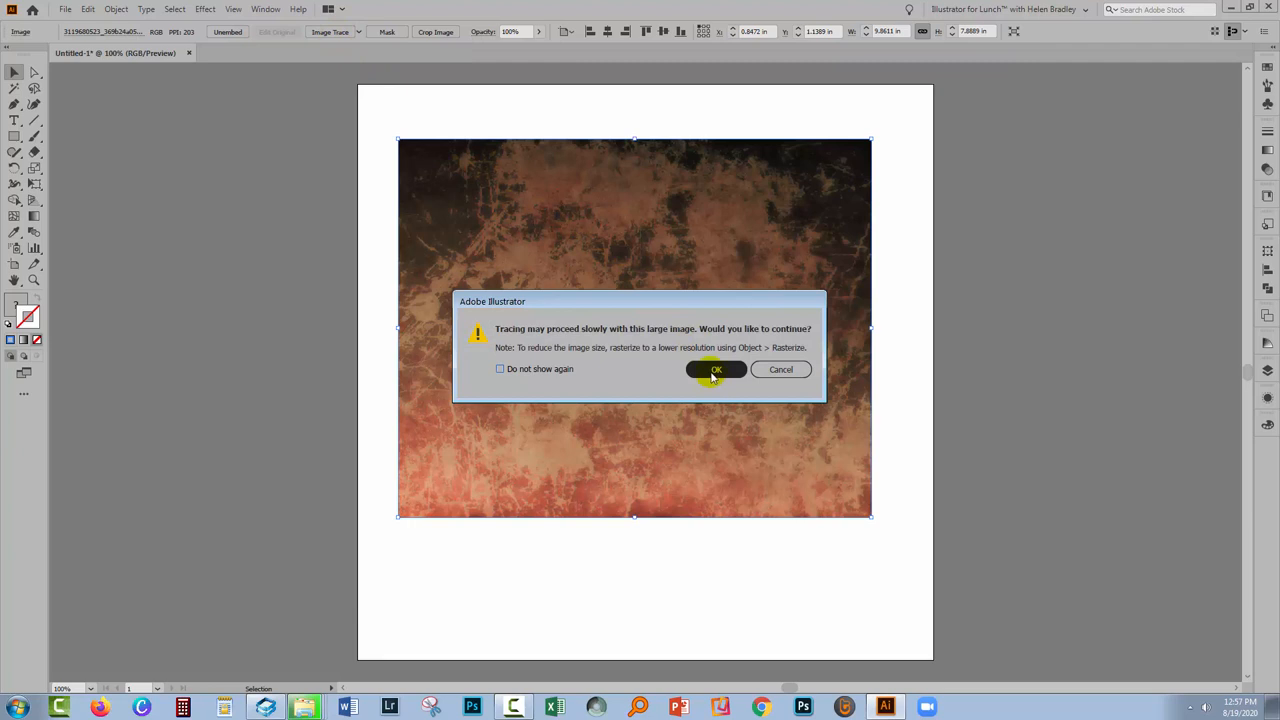
click(716, 368)
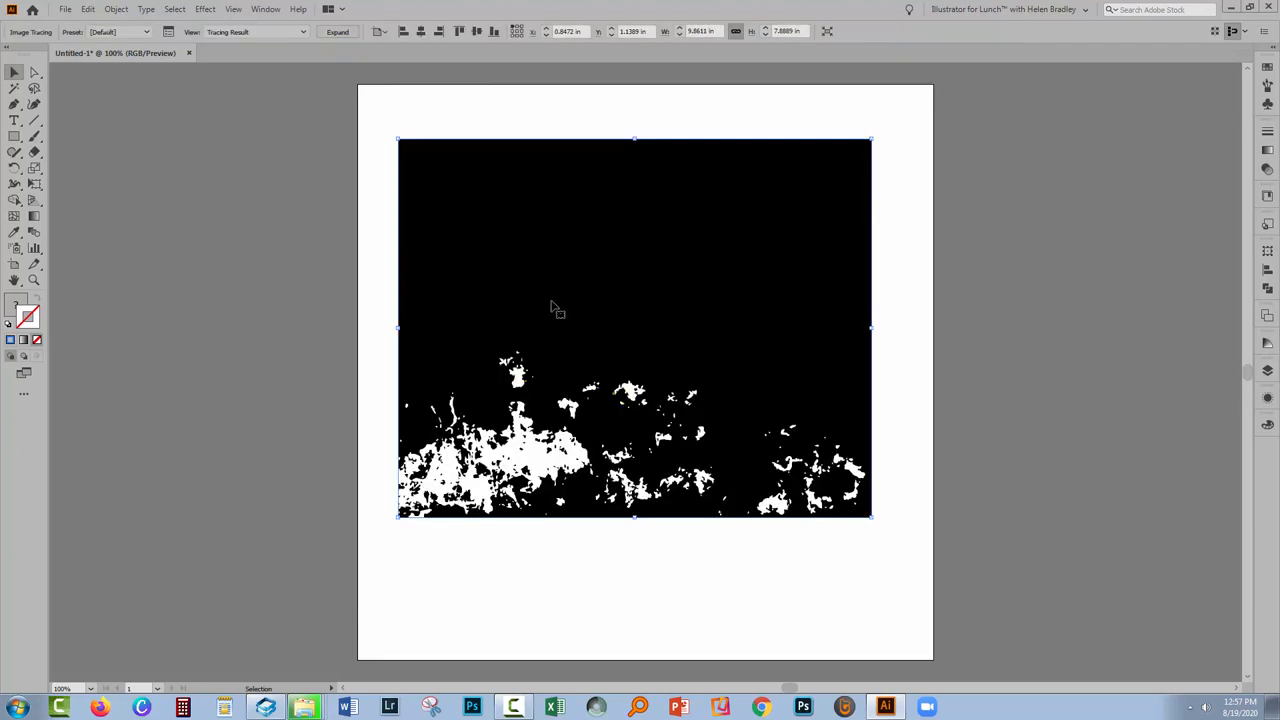
mouse_move(570, 324)
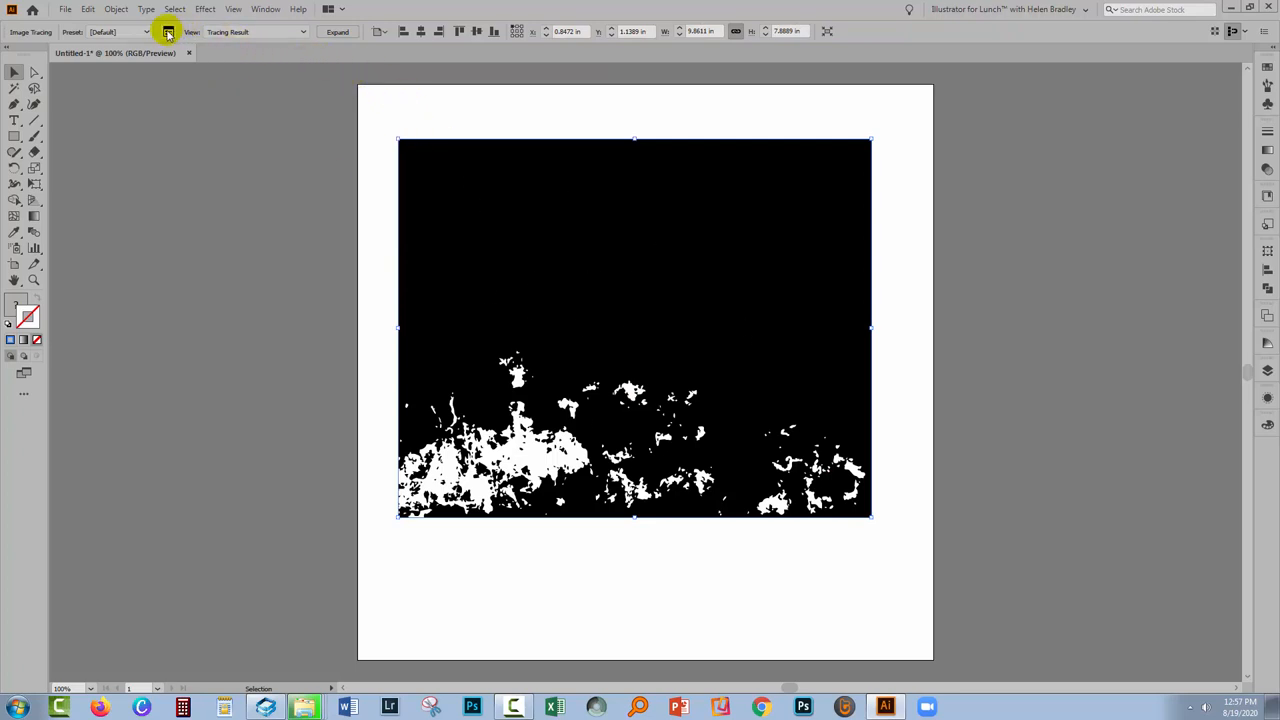
mouse_move(168, 32)
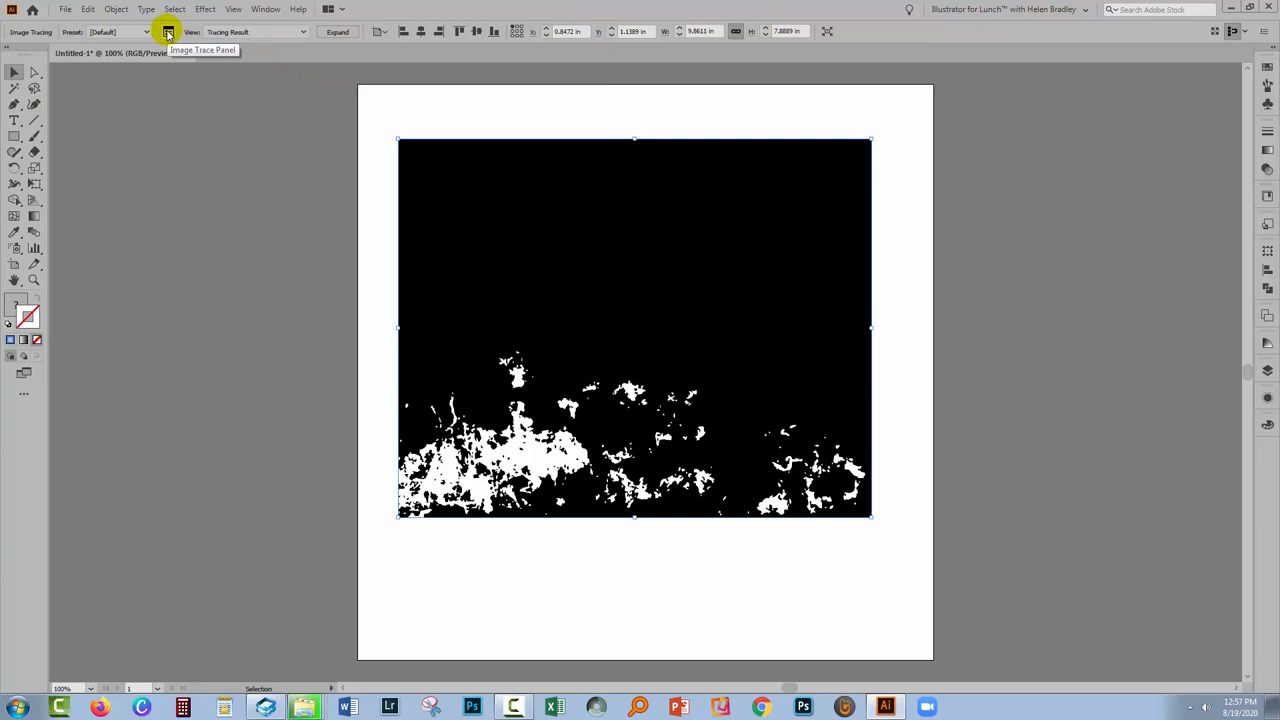
Set the trace to Color mode, raise the Paths slider and enable Ignore White
click(168, 32)
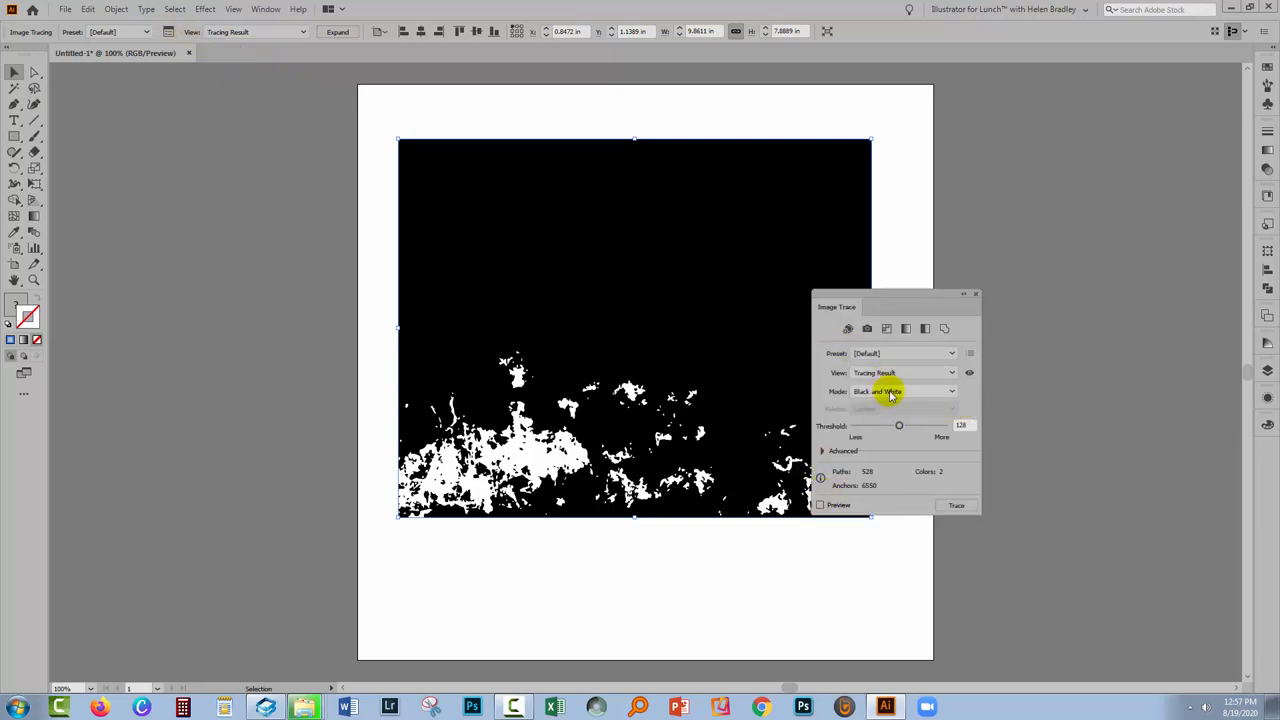
click(900, 390)
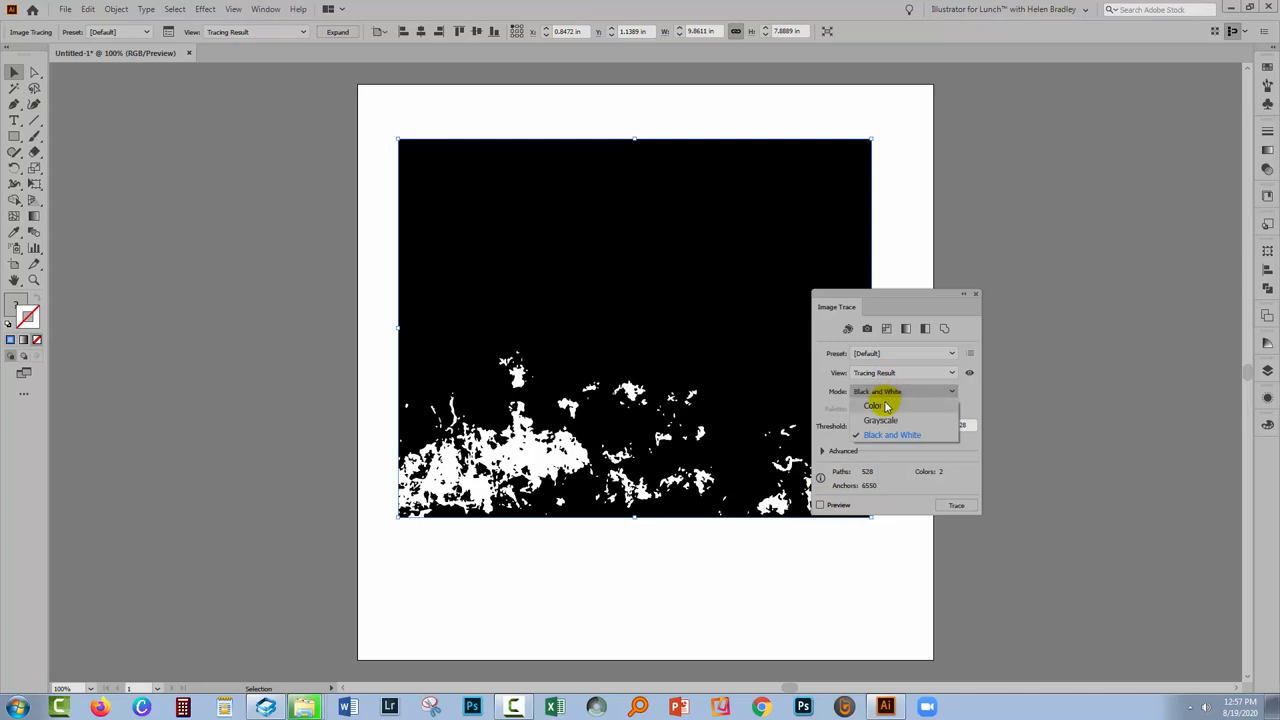
click(872, 404)
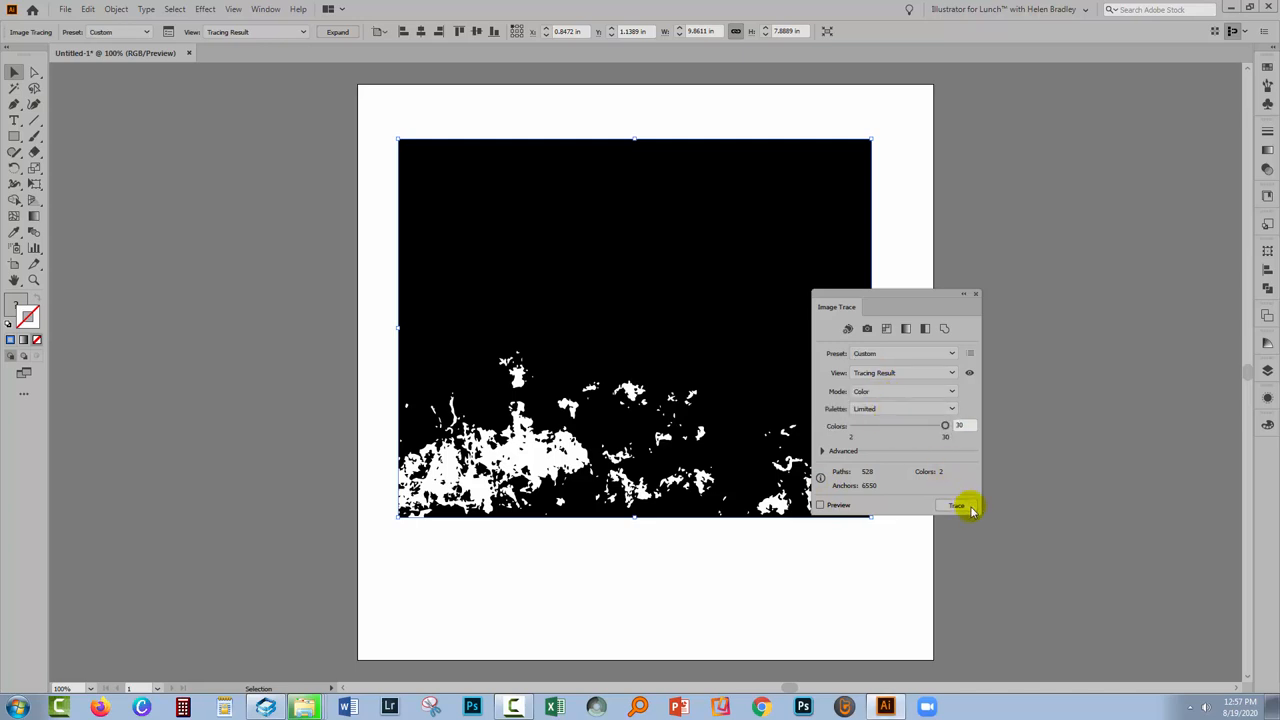
mouse_move(876, 408)
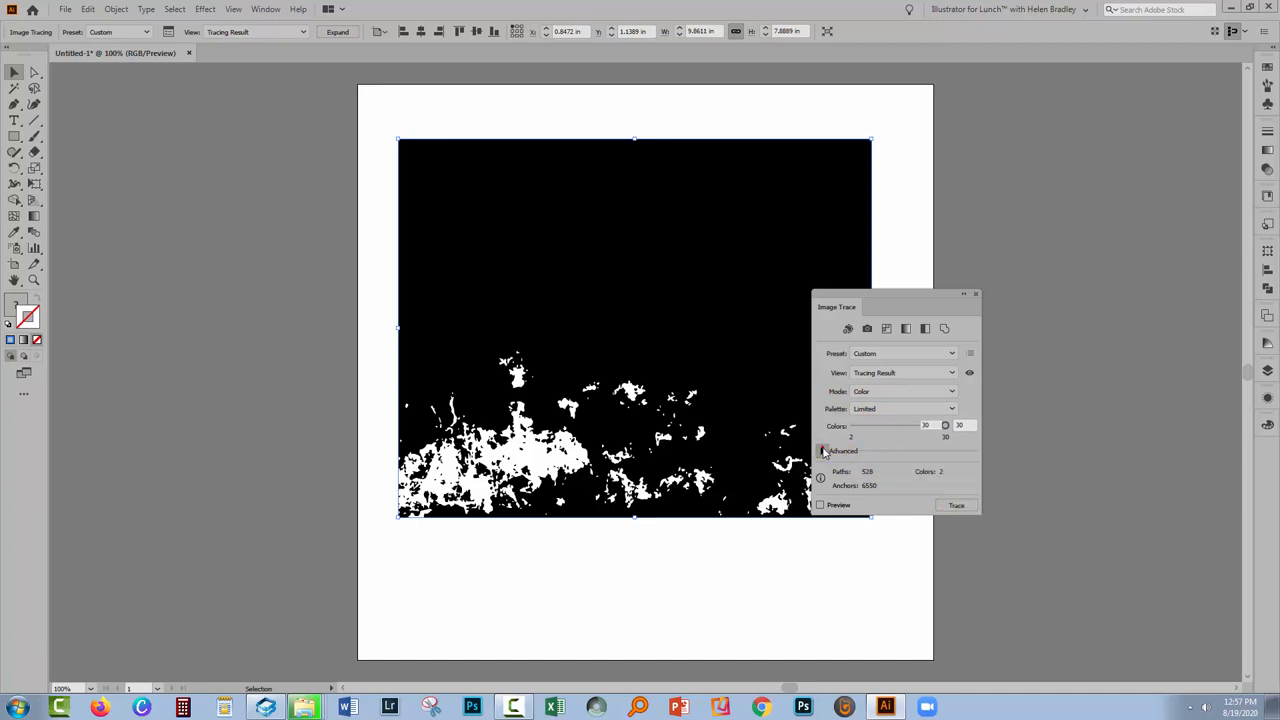
click(824, 450)
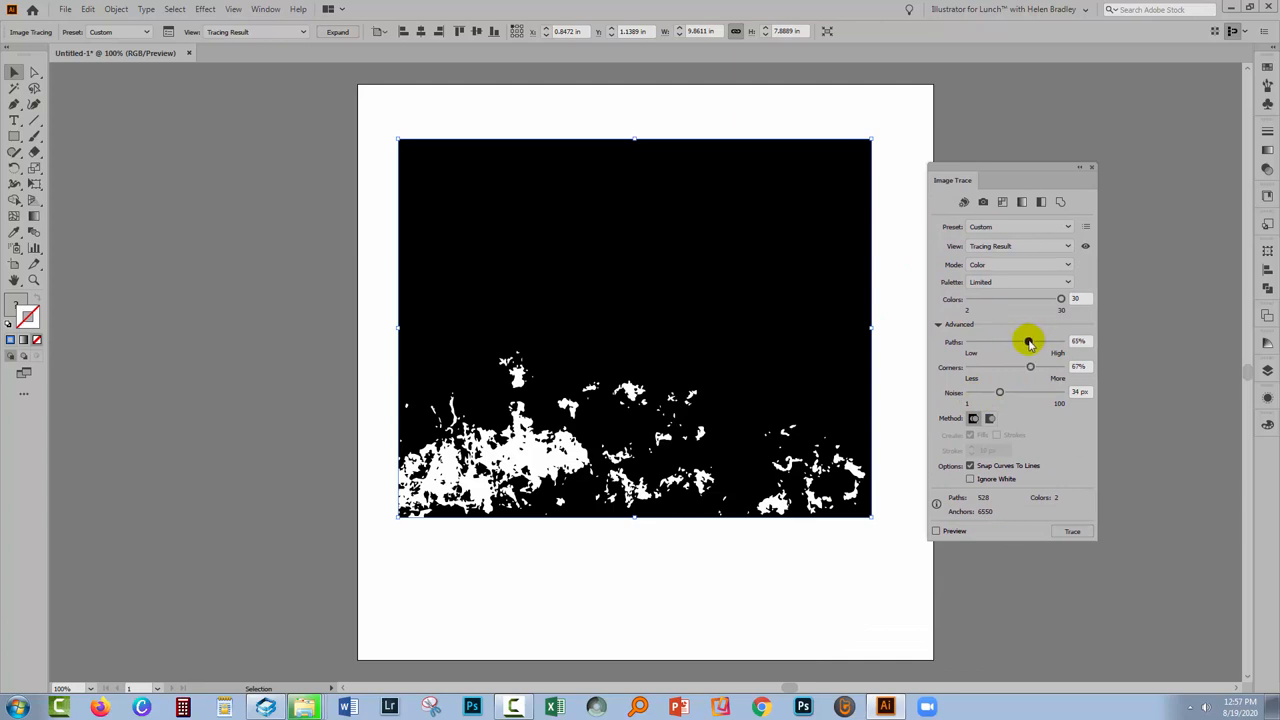
drag(1028, 340, 1032, 340)
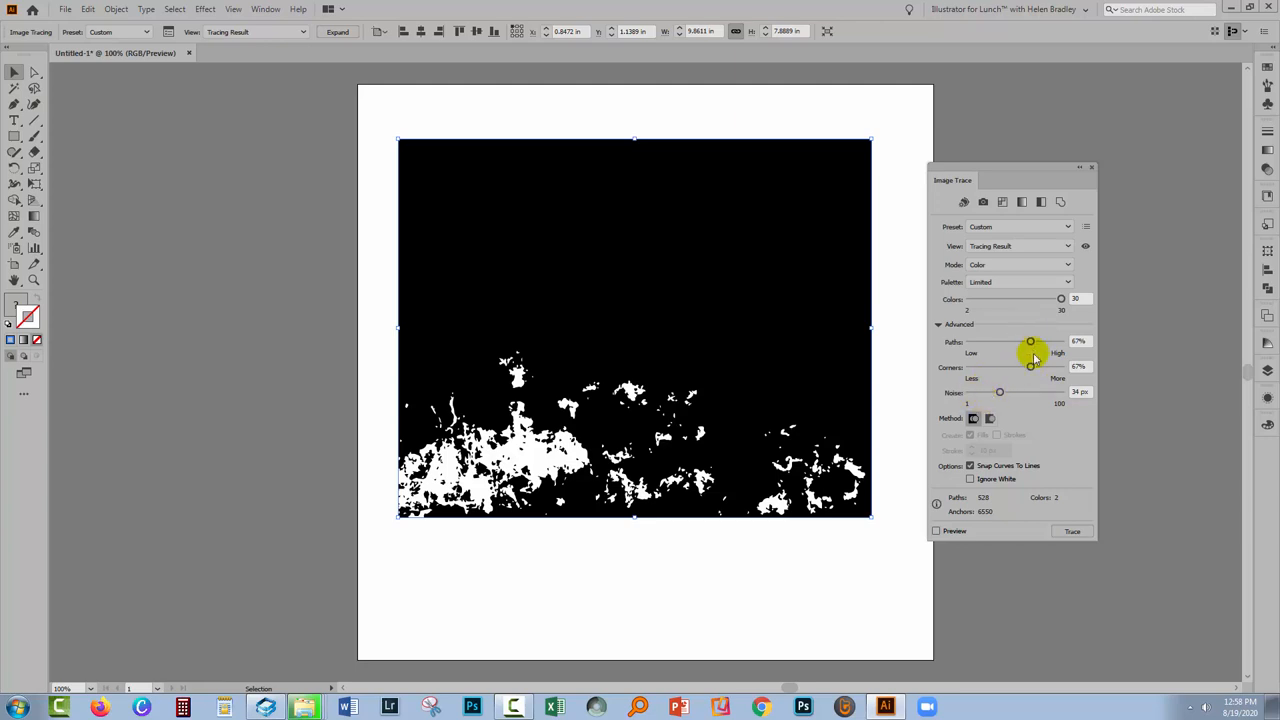
mouse_move(1030, 340)
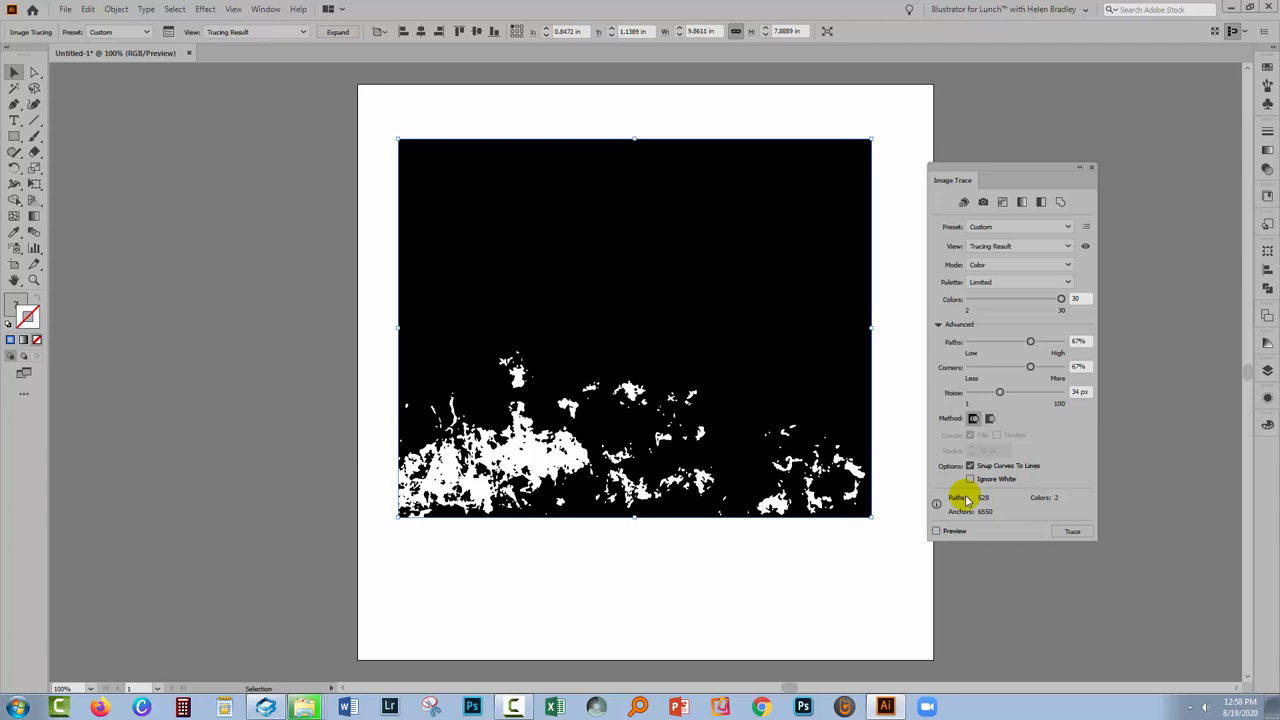
click(936, 532)
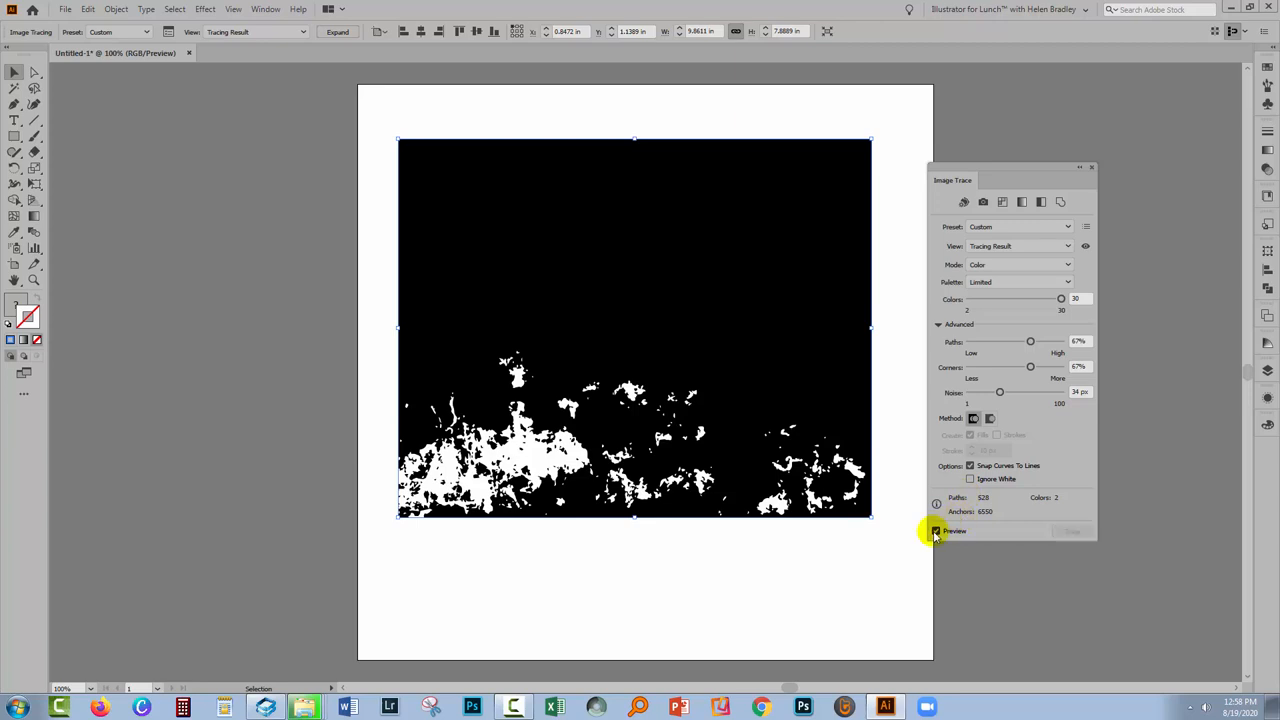
Run the colour trace, turning the texture into orange, brown and dark vector shapes
click(936, 532)
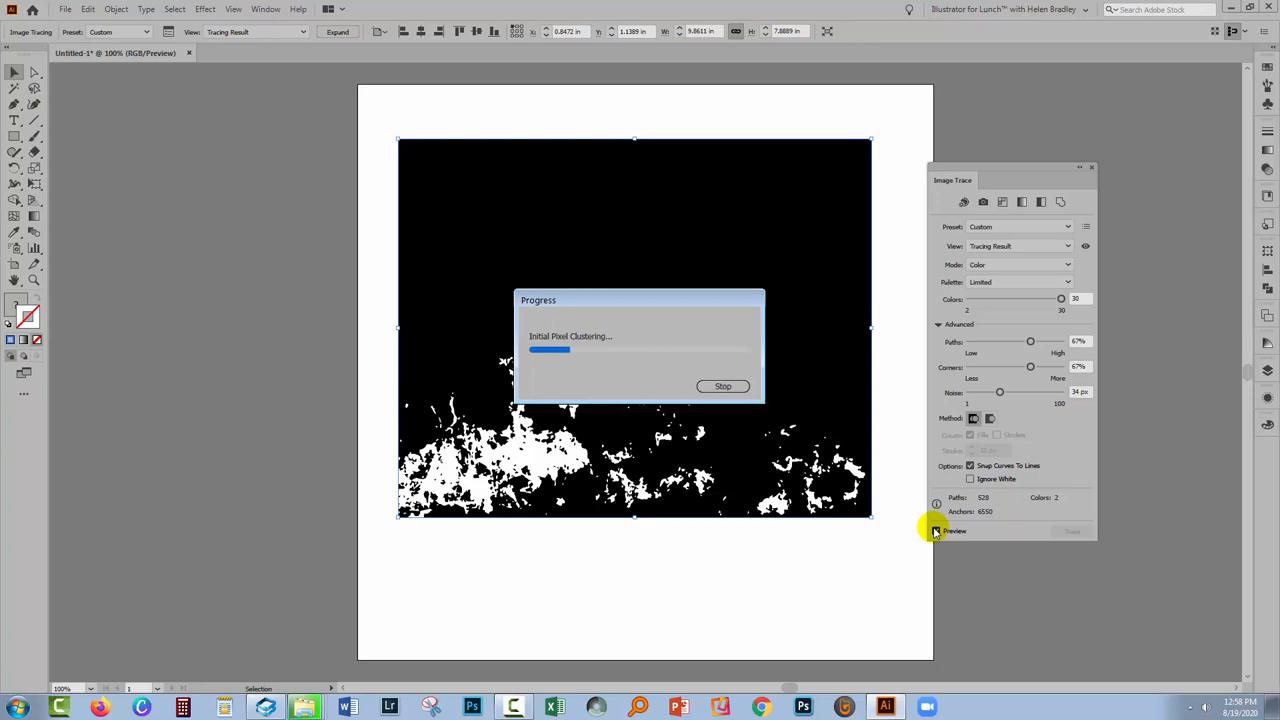
click(936, 532)
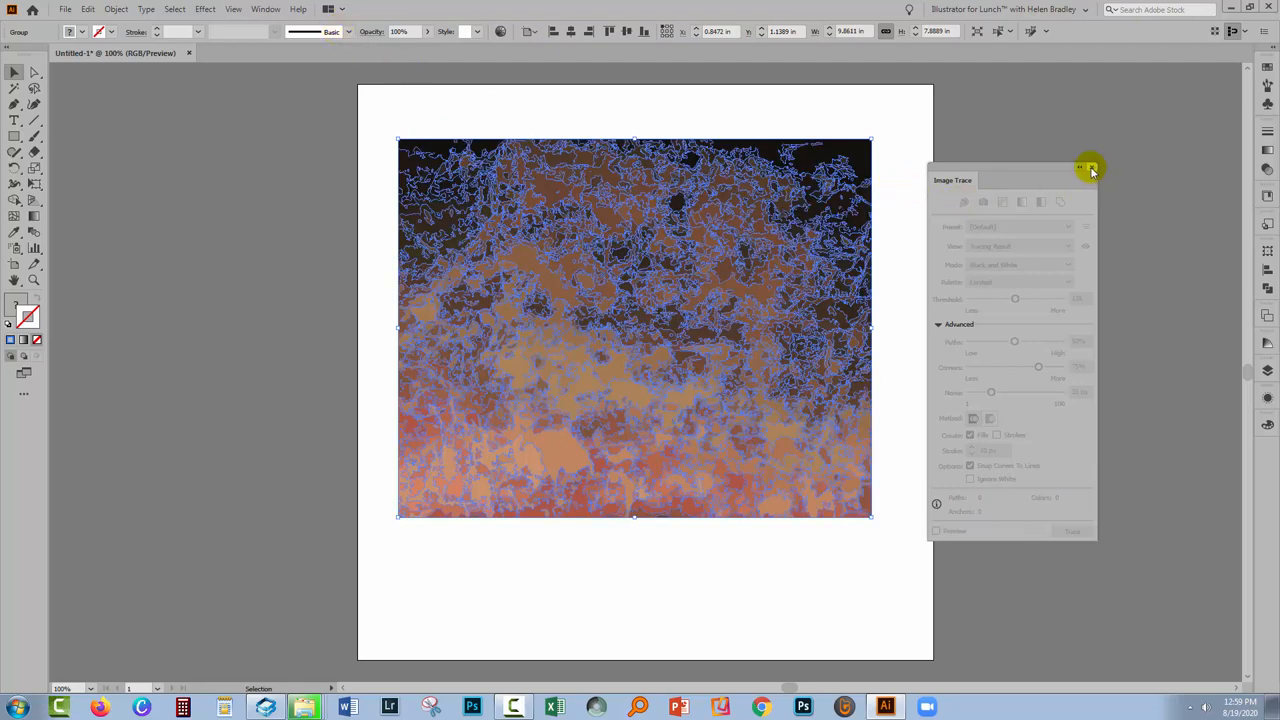
Close the Image Trace panel and switch to the Ellipse tool
click(1088, 168)
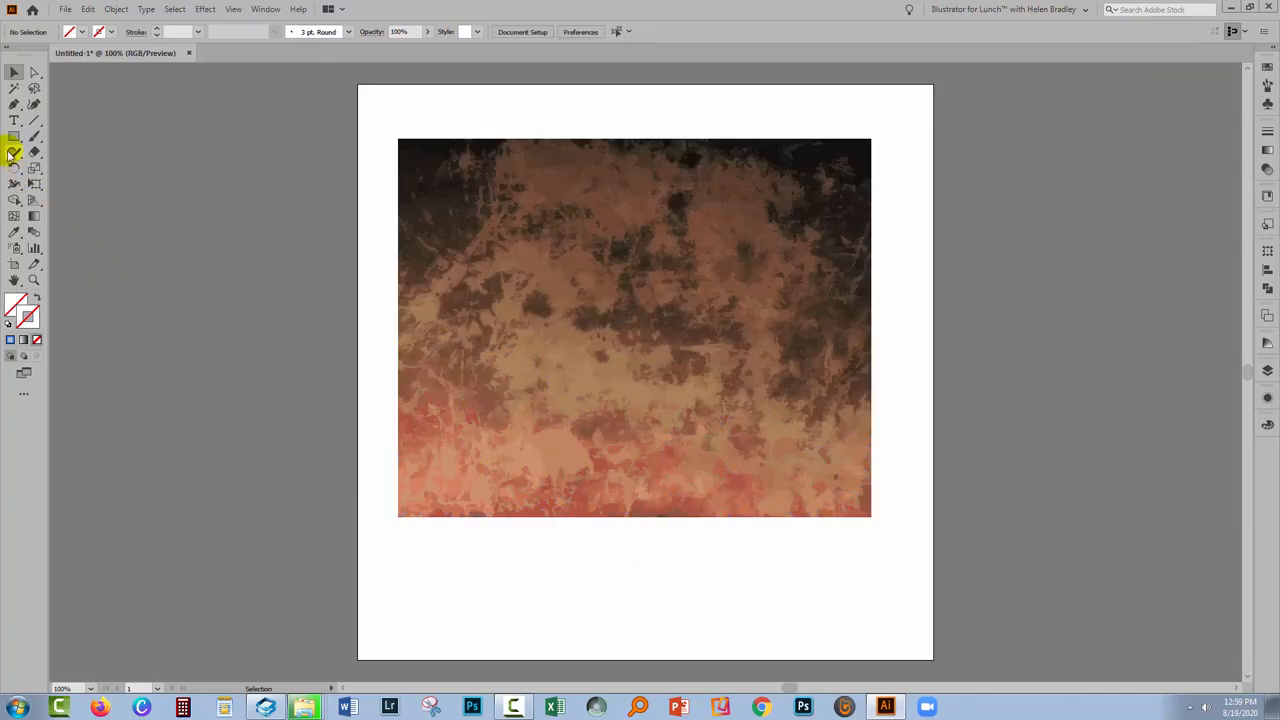
click(16, 136)
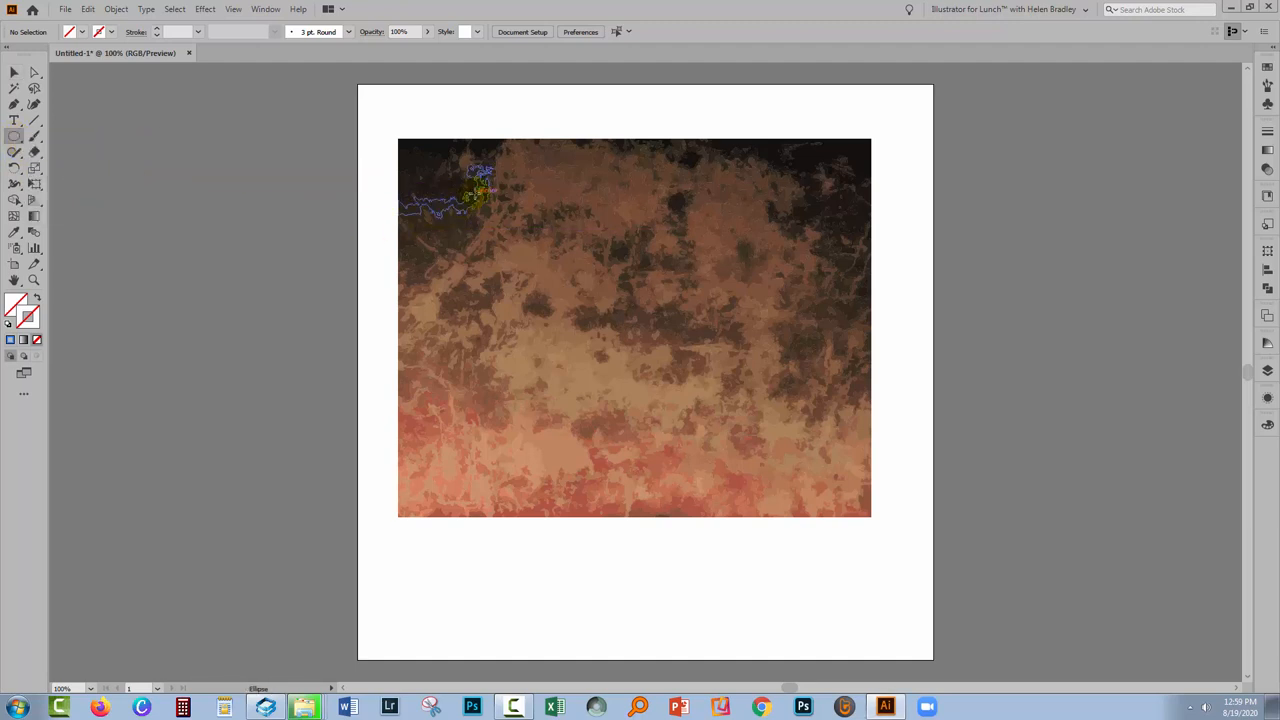
Draw a large blue circle centred over the traced texture
drag(616, 300, 736, 424)
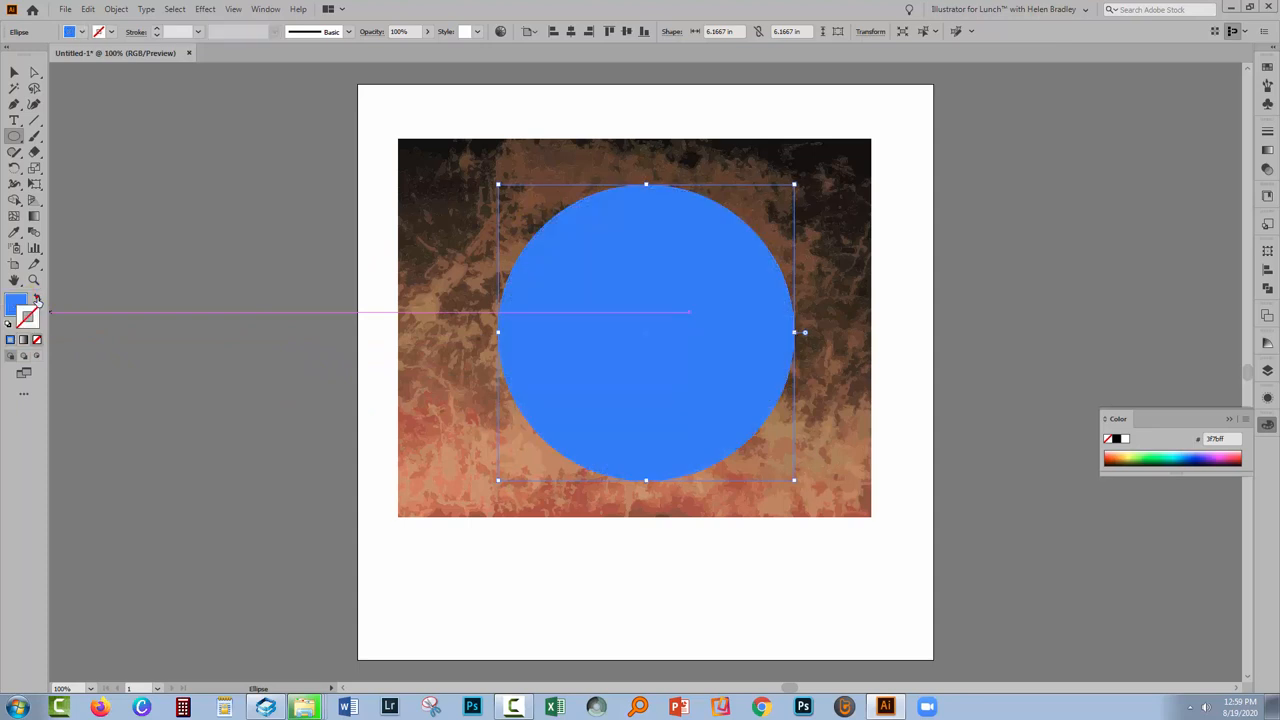
click(14, 72)
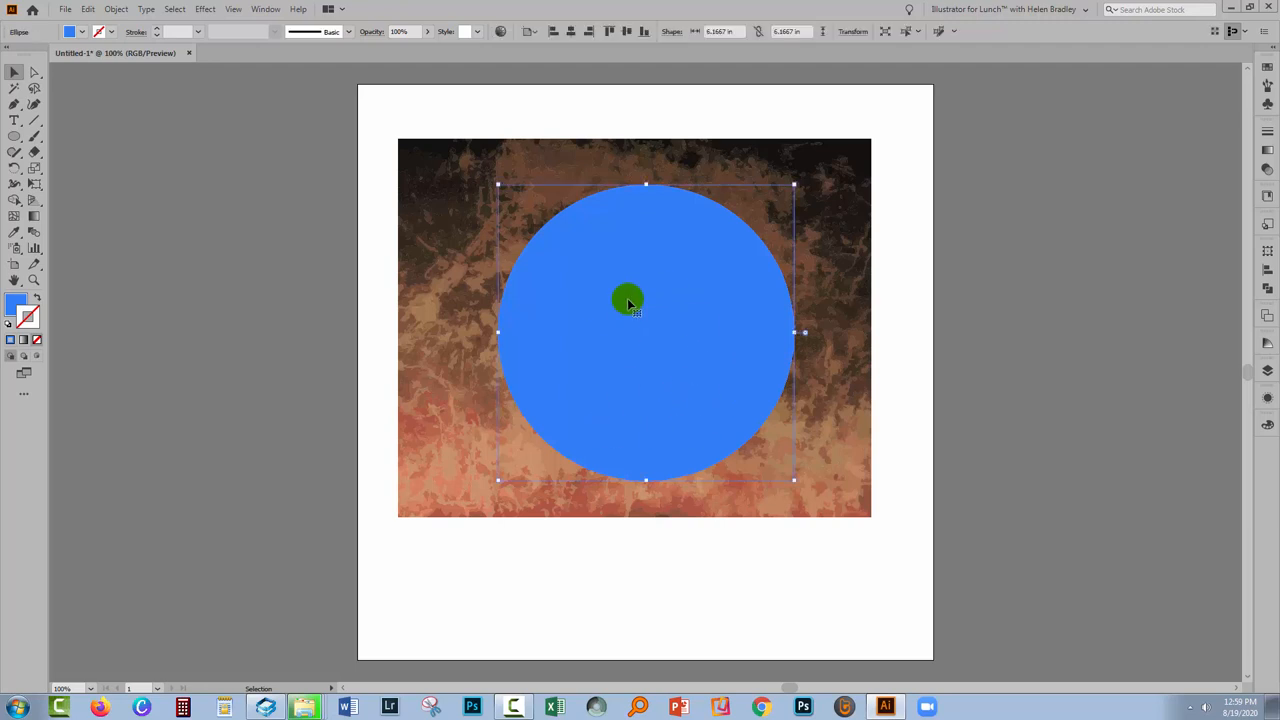
Try a green fill on the circle, undo it, and bring up the Pathfinder panel
click(88, 8)
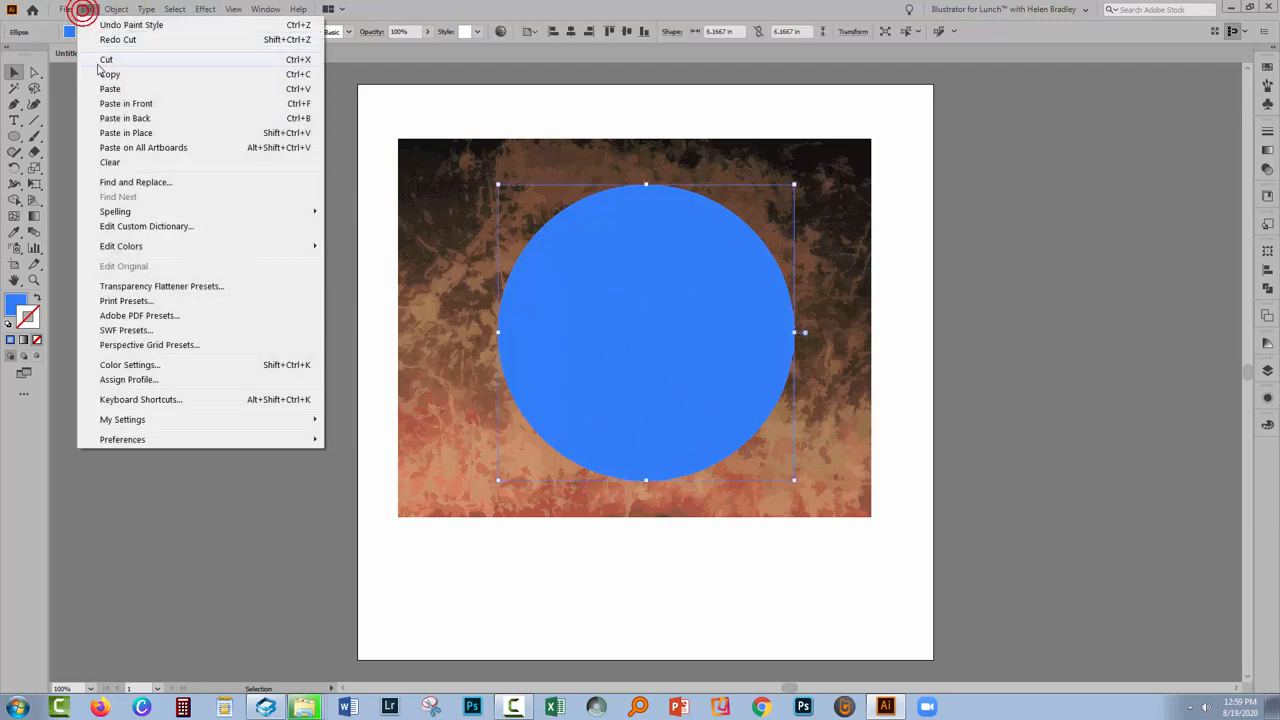
mouse_move(118, 104)
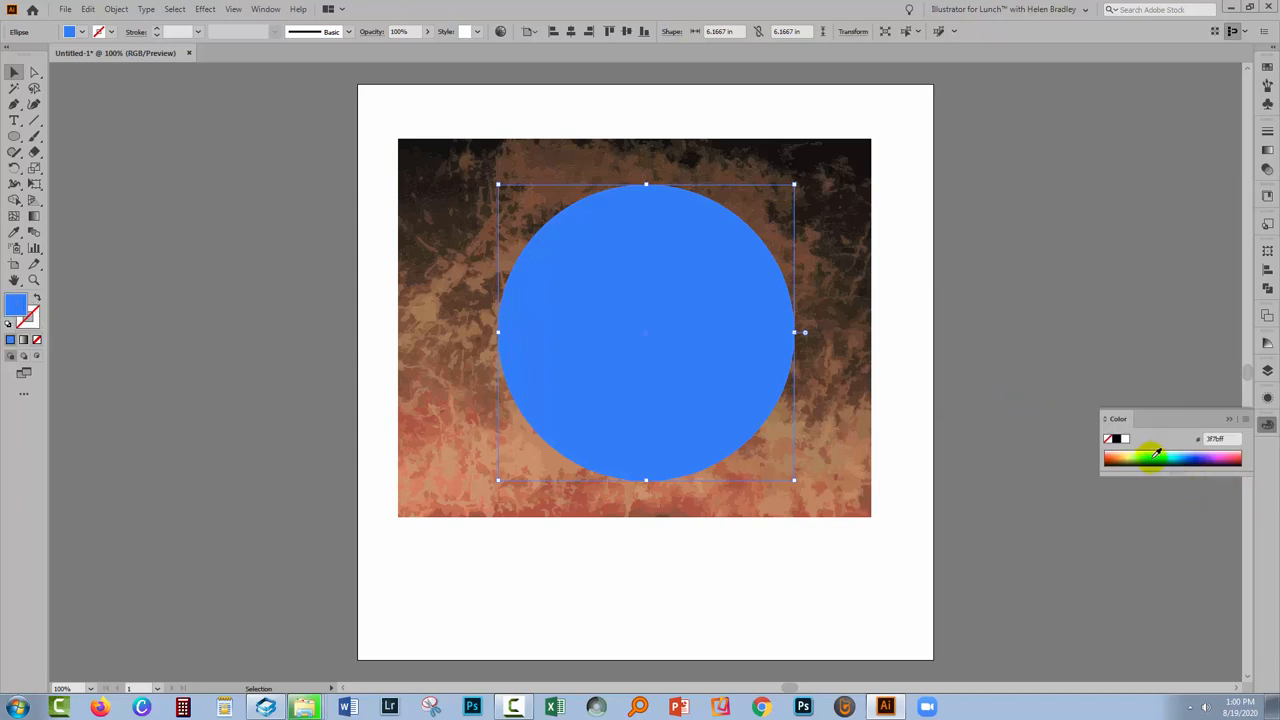
click(1152, 458)
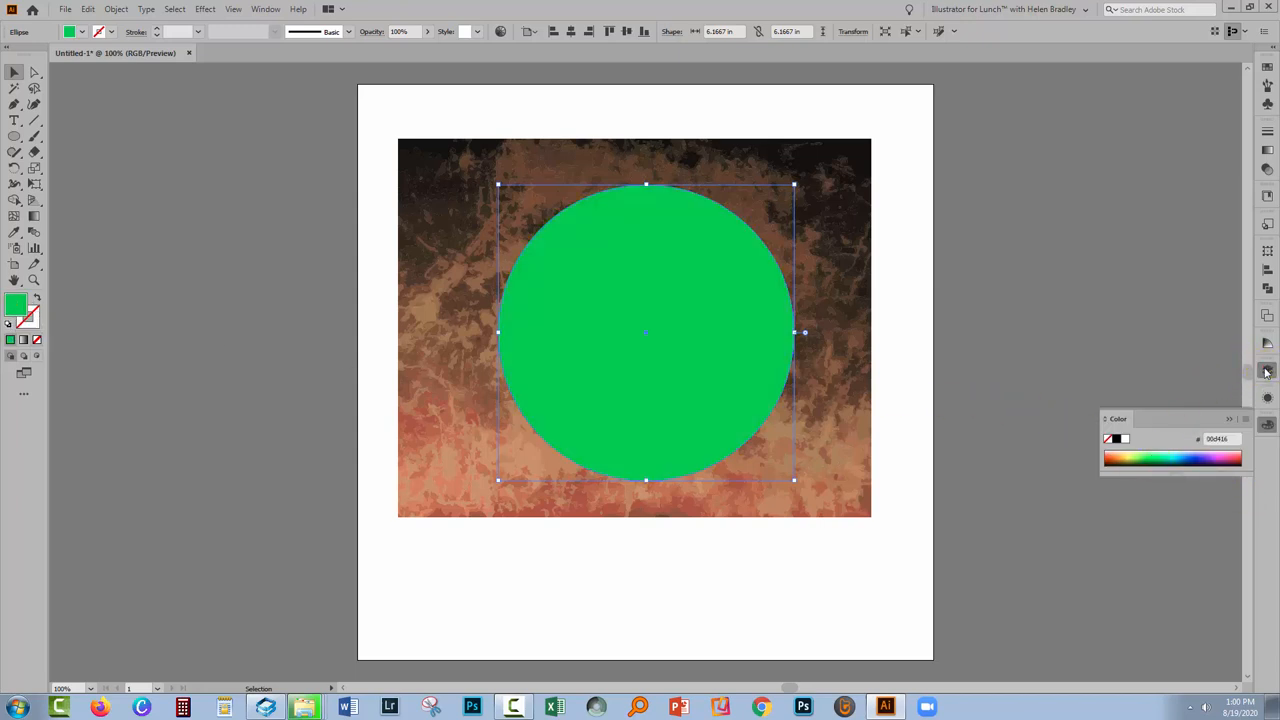
click(1268, 370)
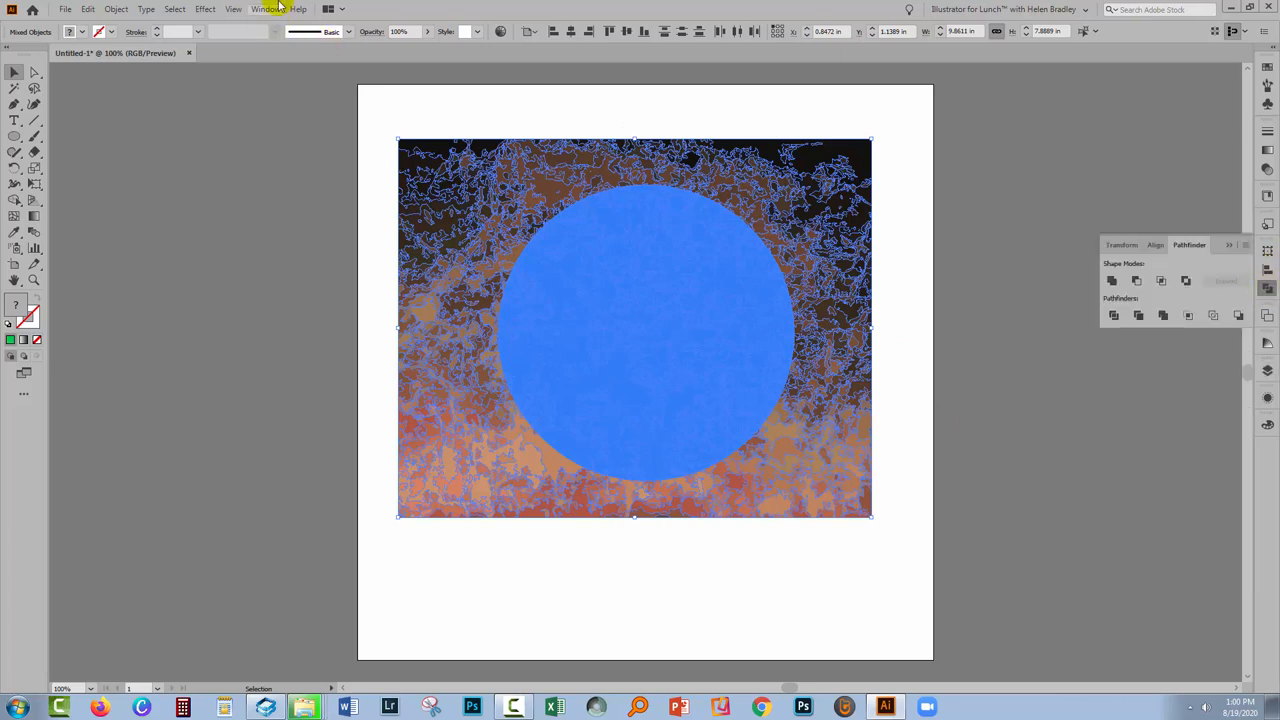
mouse_move(1188, 316)
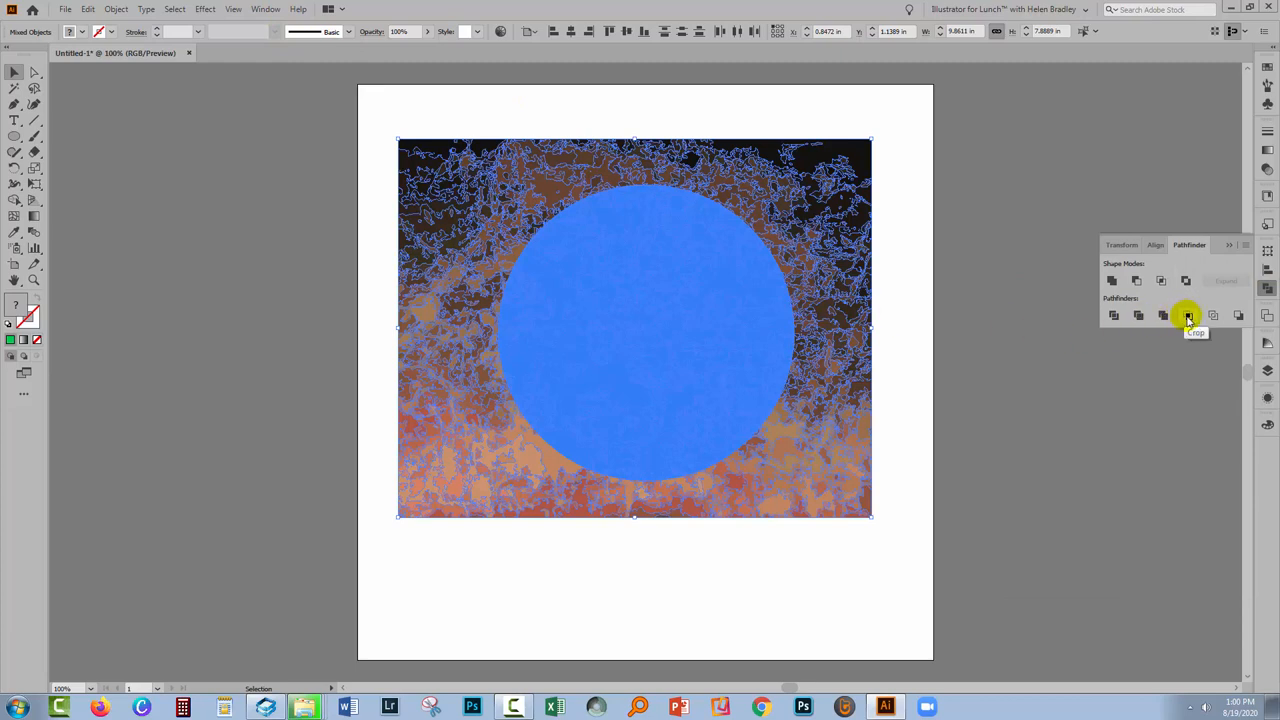
Crop the traced texture to the circle with Pathfinder, leaving a round textured disc
click(1188, 316)
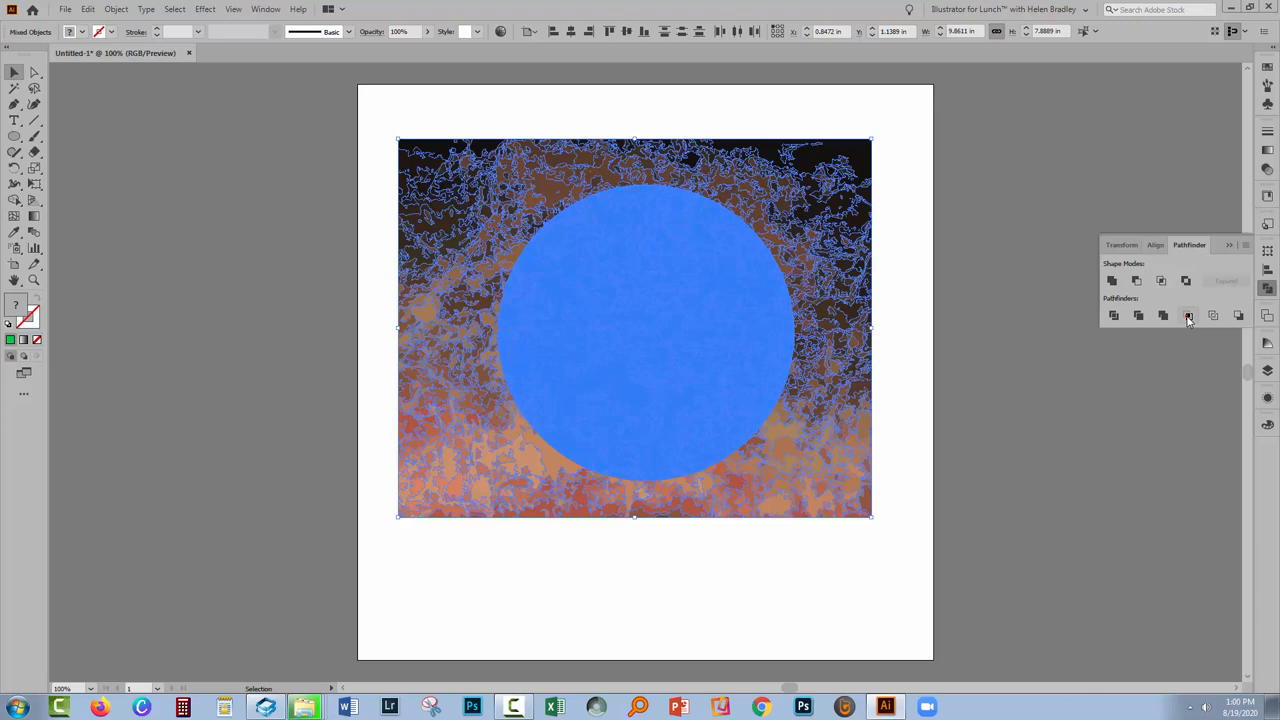
click(1188, 316)
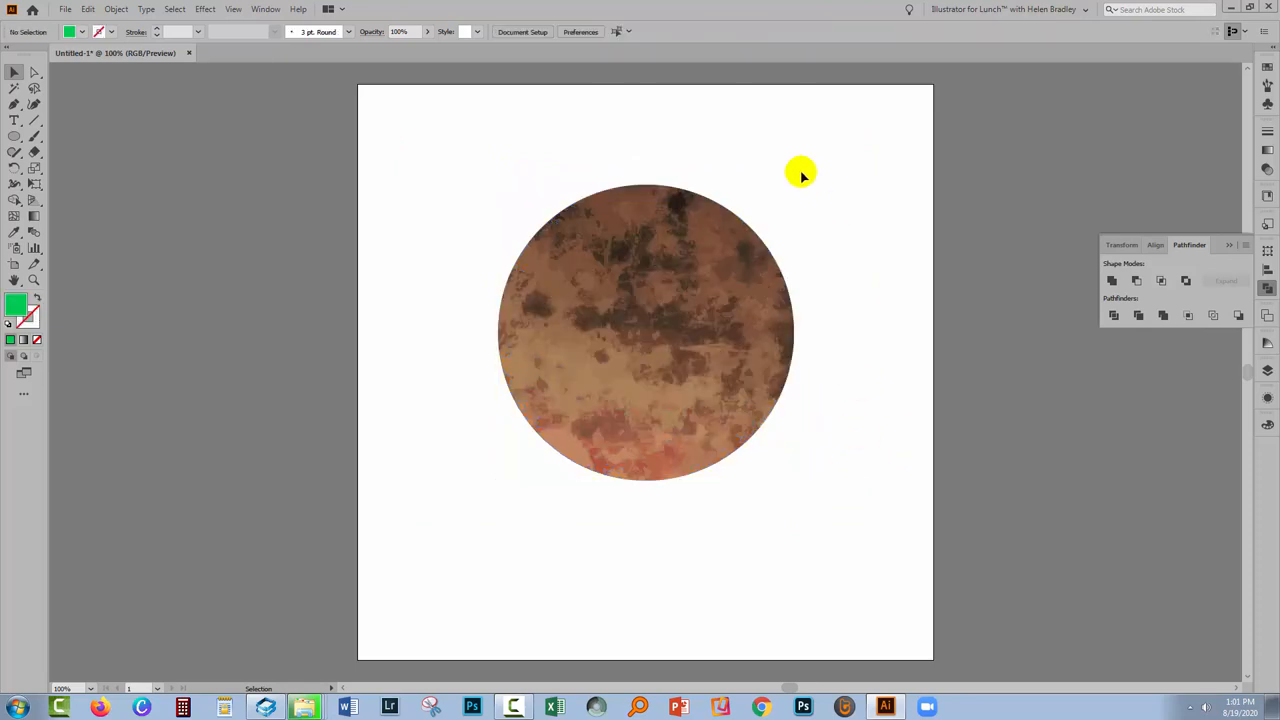
mouse_move(470, 414)
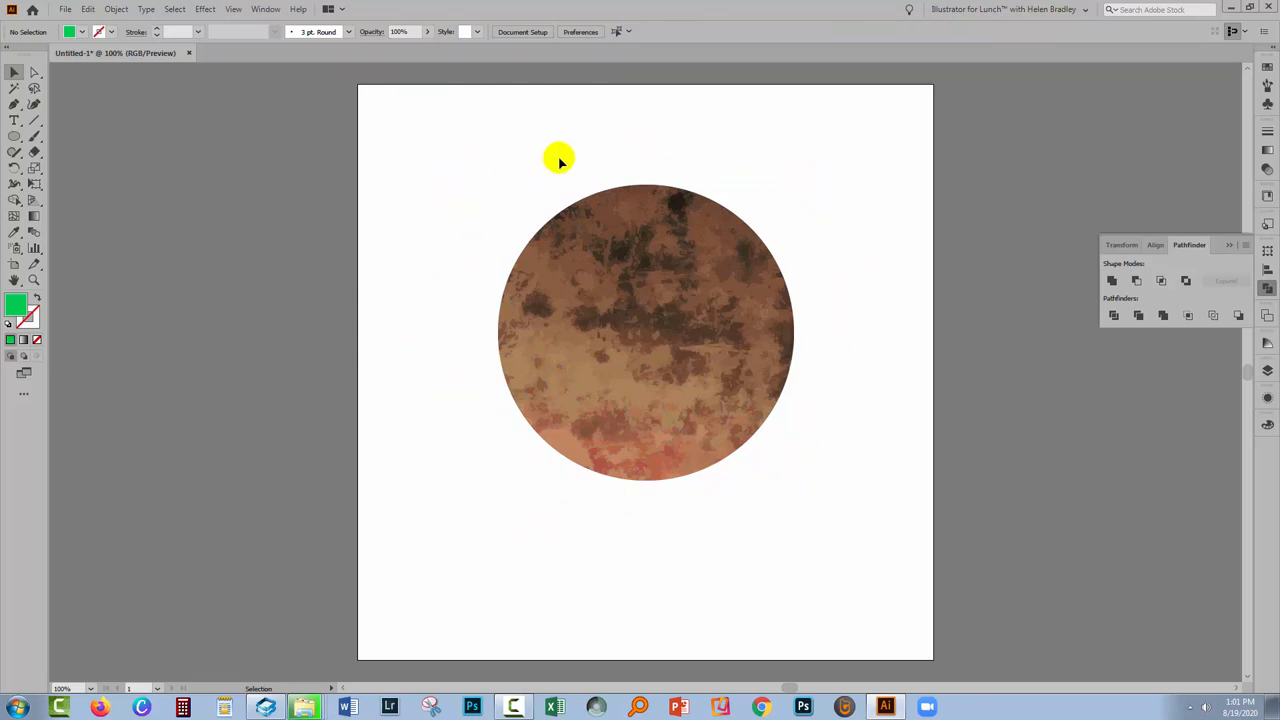
Ring the textured disc with a green stroked, unfilled circle
click(644, 330)
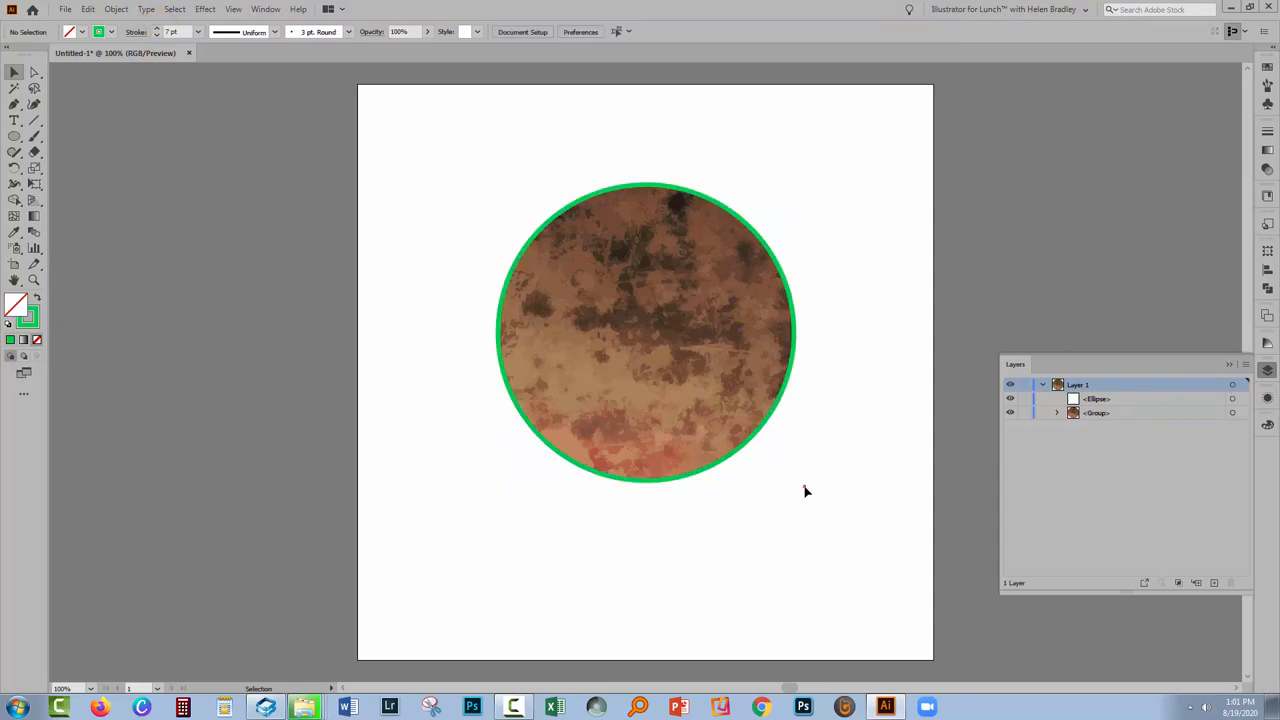
mouse_move(838, 516)
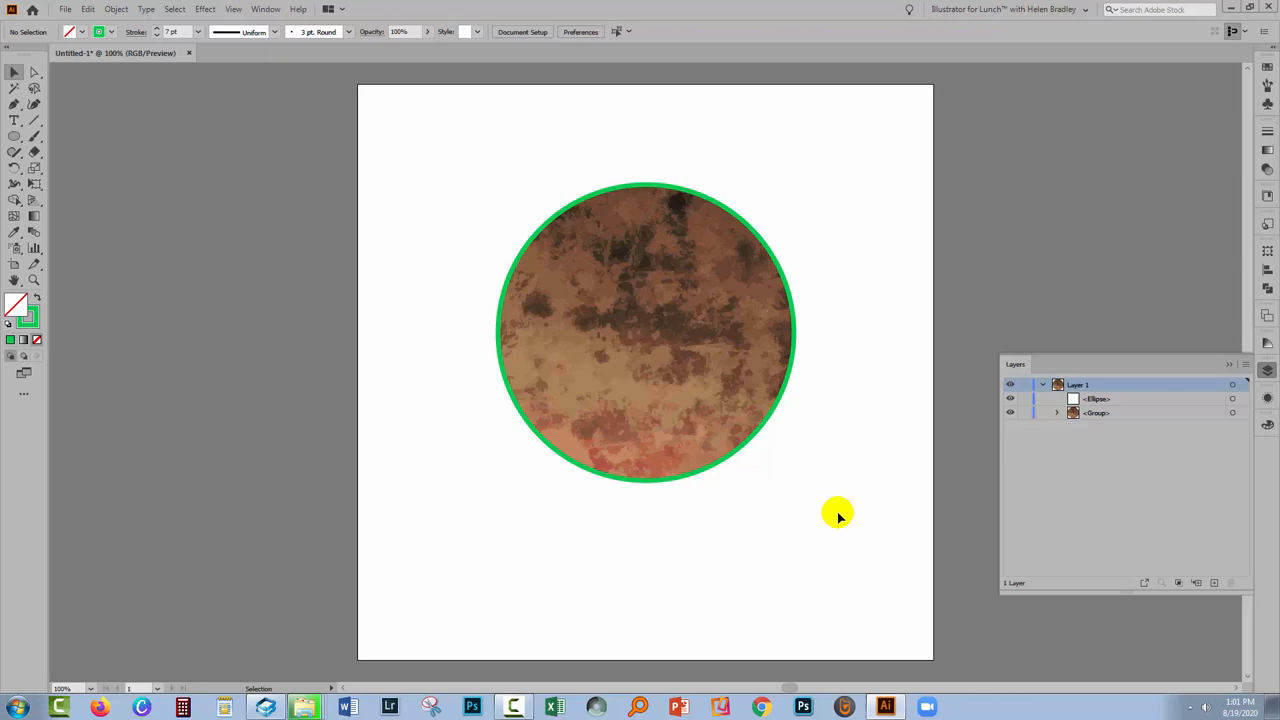
mouse_move(890, 510)
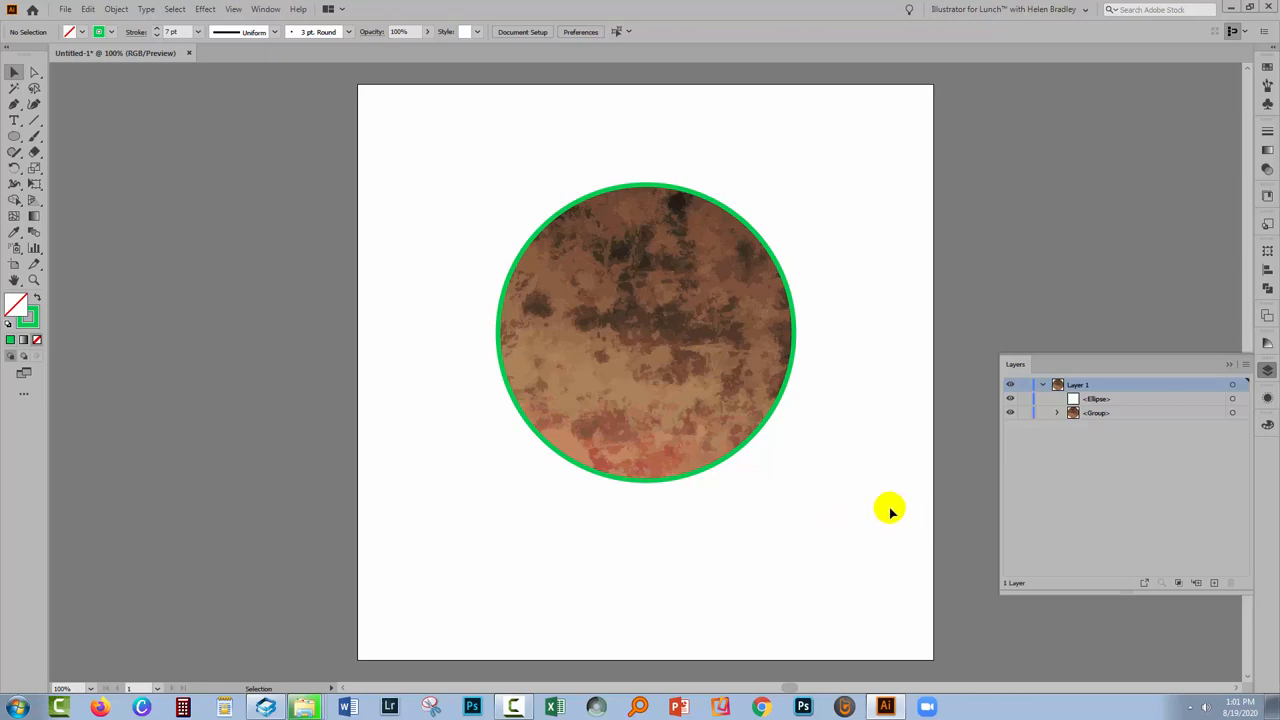
mouse_move(884, 504)
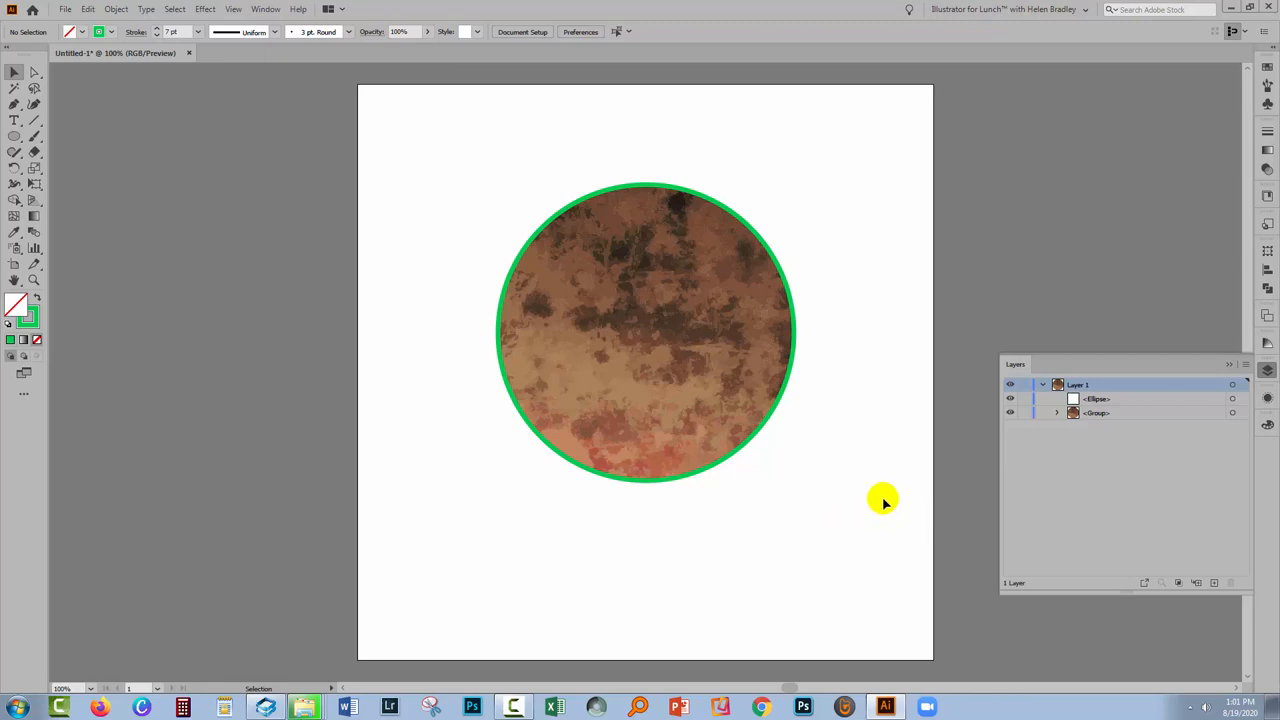